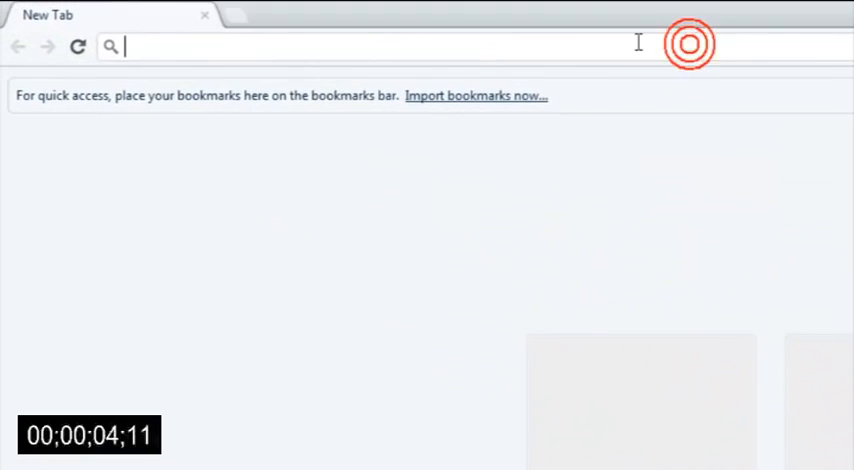
On namecheap.com, enter 'uberbiketricks' as a .com domain to search.
text(namec)
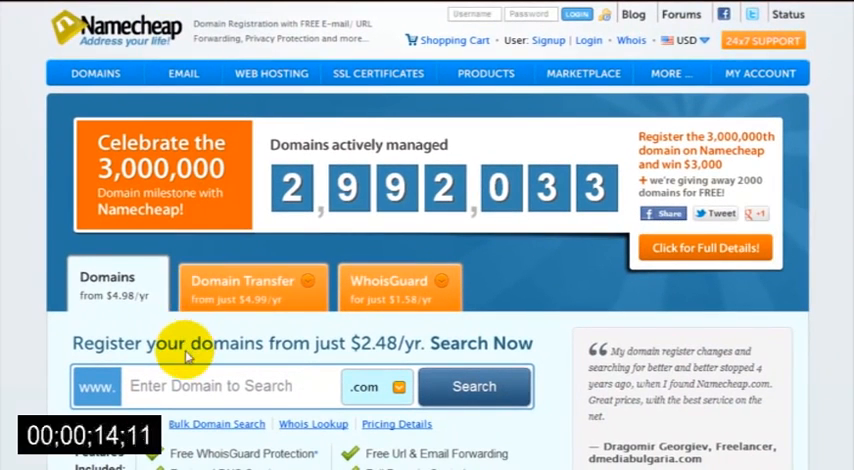
click(200, 386)
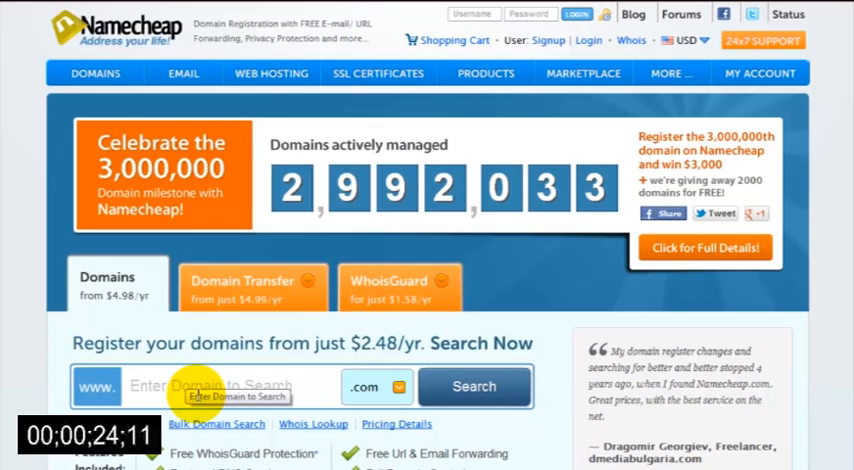
scroll(down, 3)
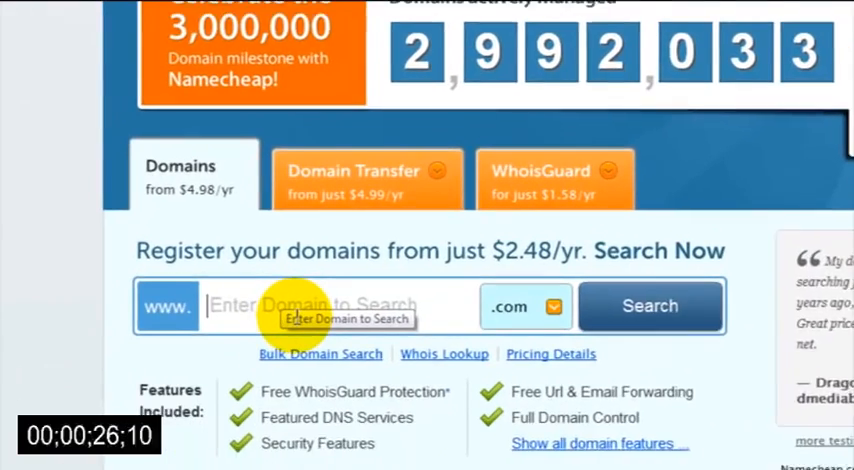
text(uberbiketricks)
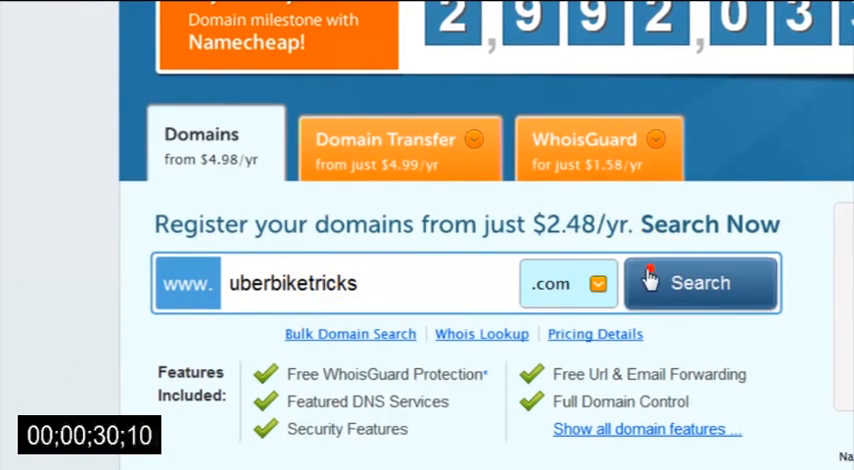
Confirm uberbiketricks.com is available and add it to the shopping cart.
click(701, 283)
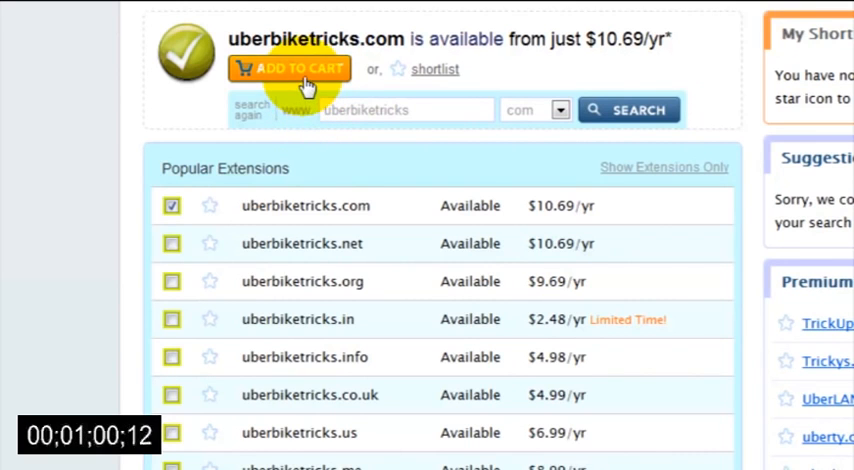
click(290, 68)
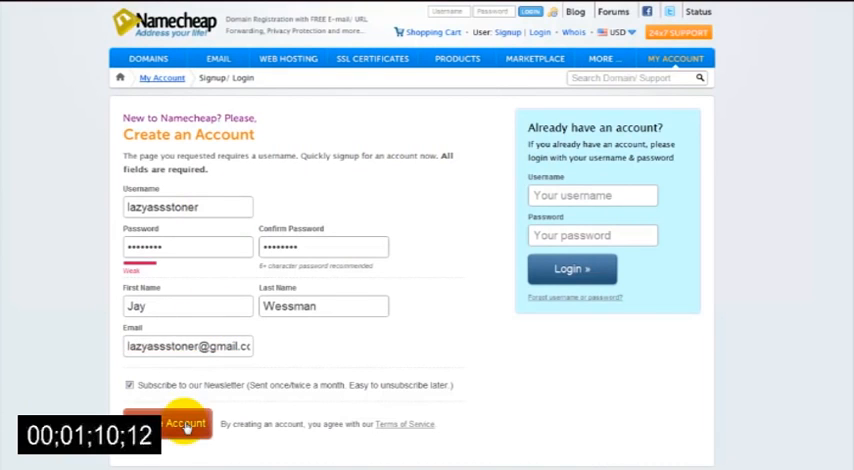
Create the Namecheap account, fill contact details, and pay for uberbiketricks.com with PayPal.
click(185, 423)
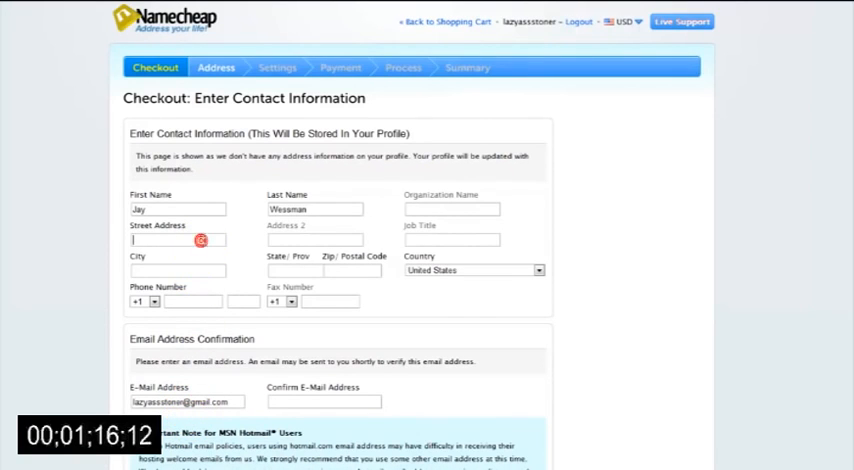
click(719, 219)
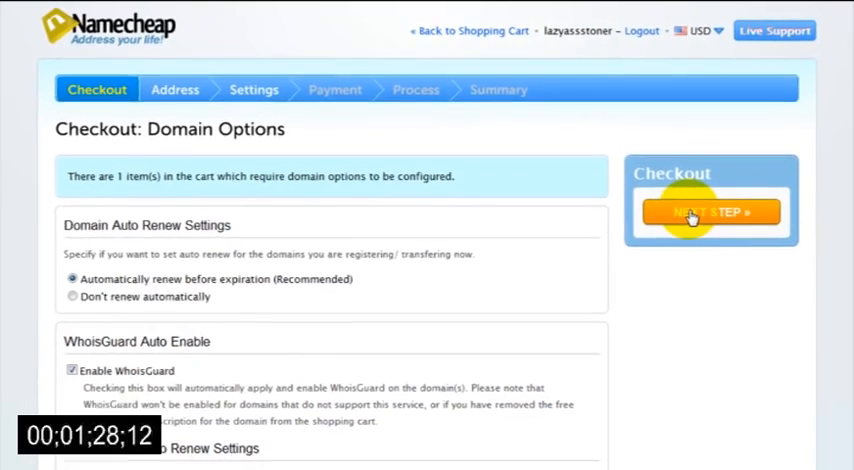
click(710, 212)
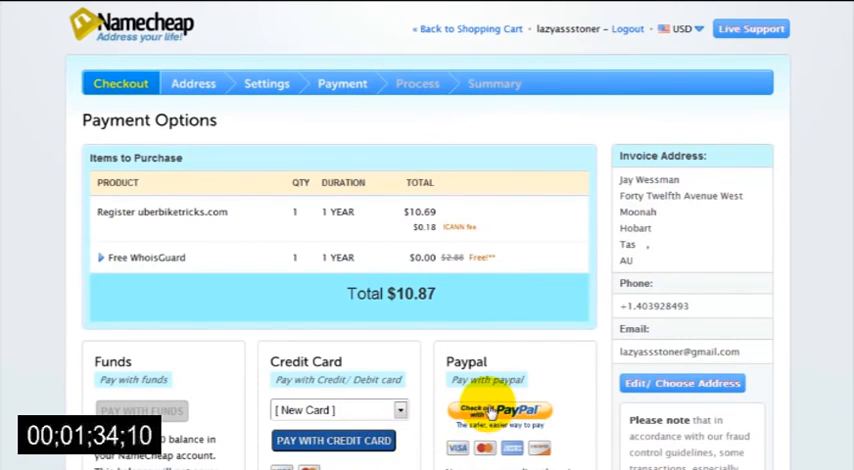
click(501, 410)
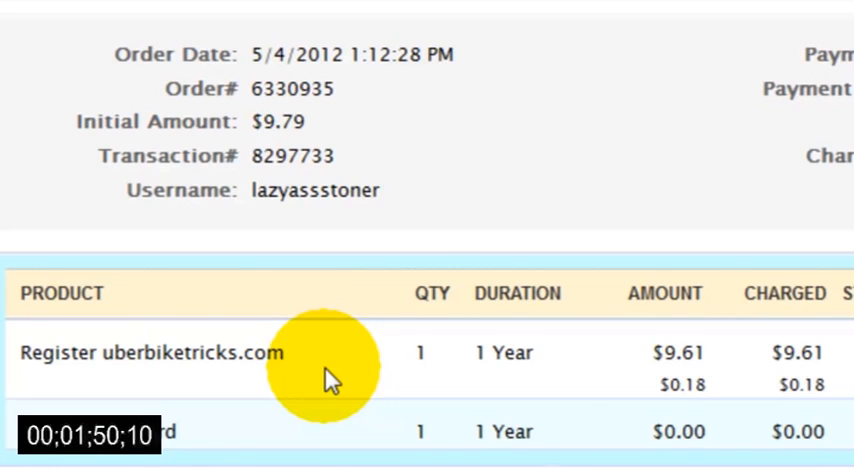
text(hos)
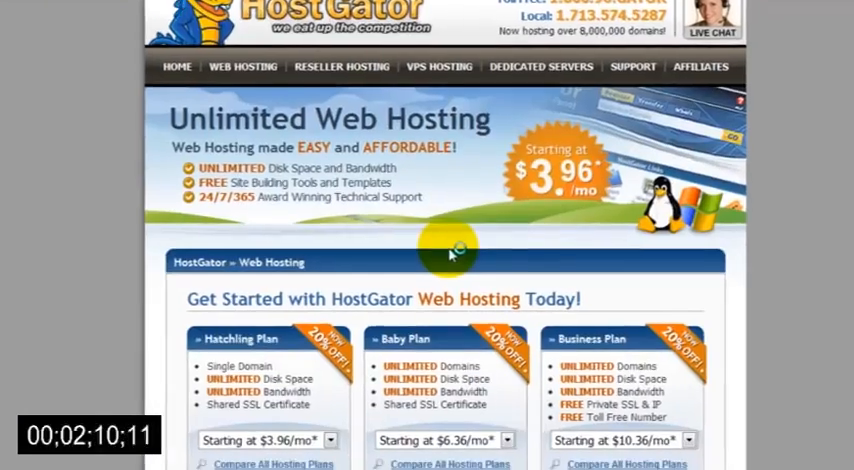
Start a HostGator order for the Baby hosting plan.
scroll(down, 3)
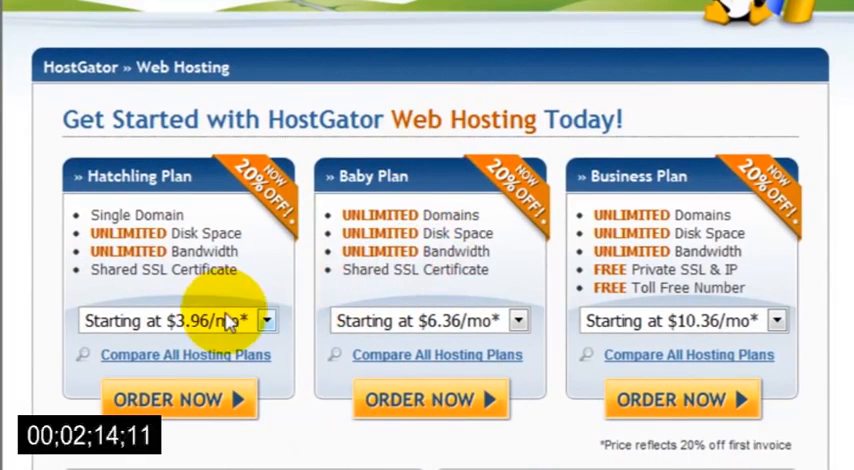
mouse_move(570, 390)
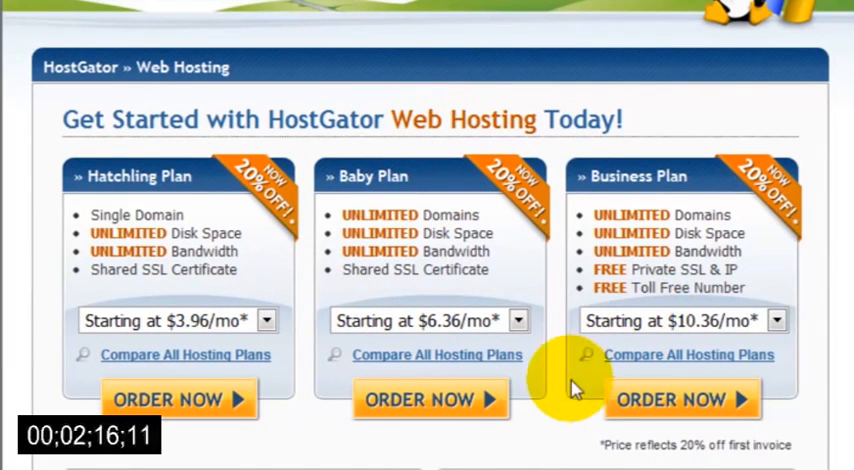
mouse_move(432, 400)
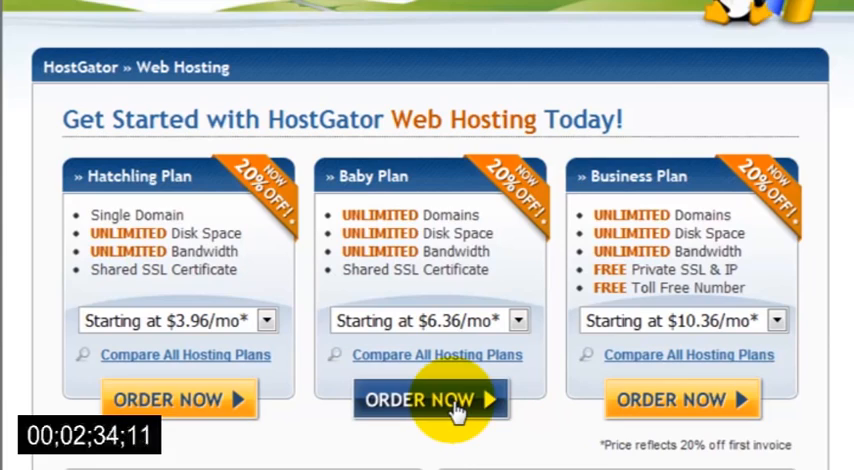
click(432, 400)
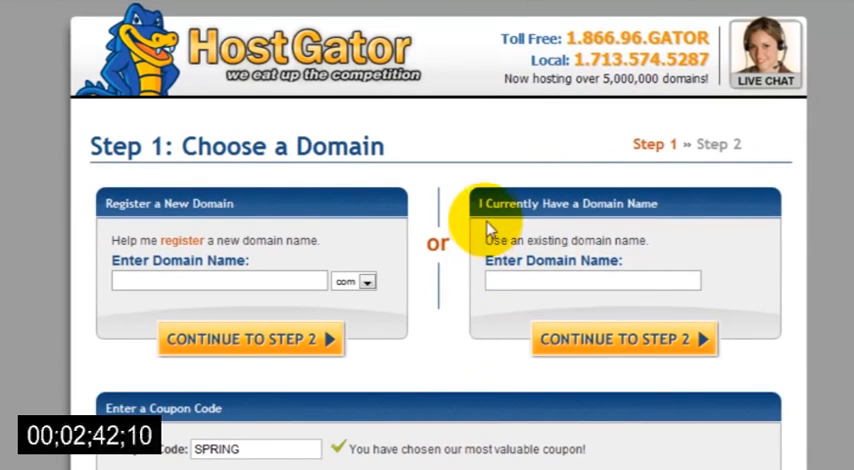
mouse_move(683, 215)
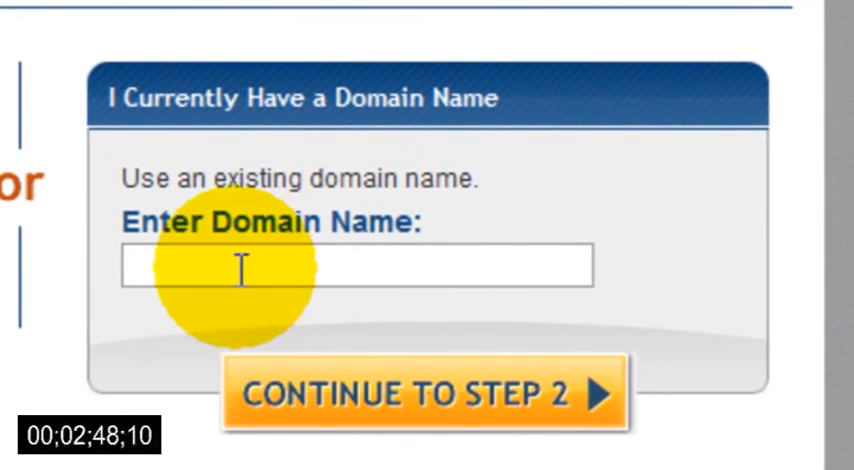
Use existing domain uberbiketricks.com with coupon DIRTCHEAPHOST and continue to billing.
text(uberbiketricks.com)
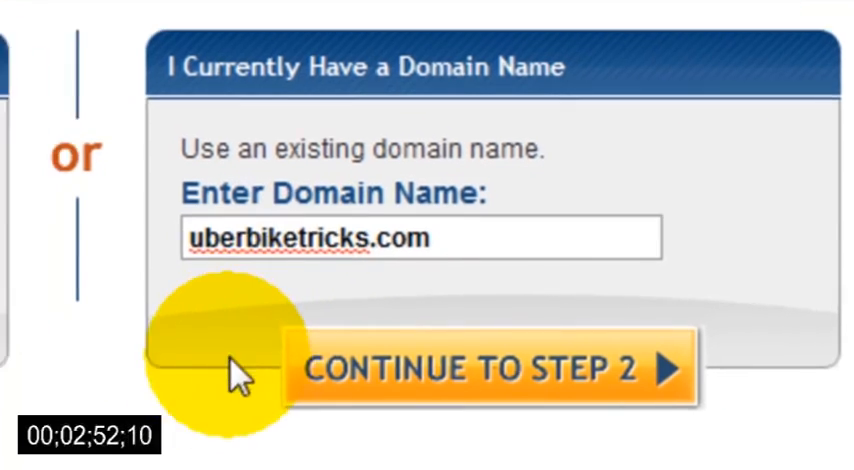
click(490, 368)
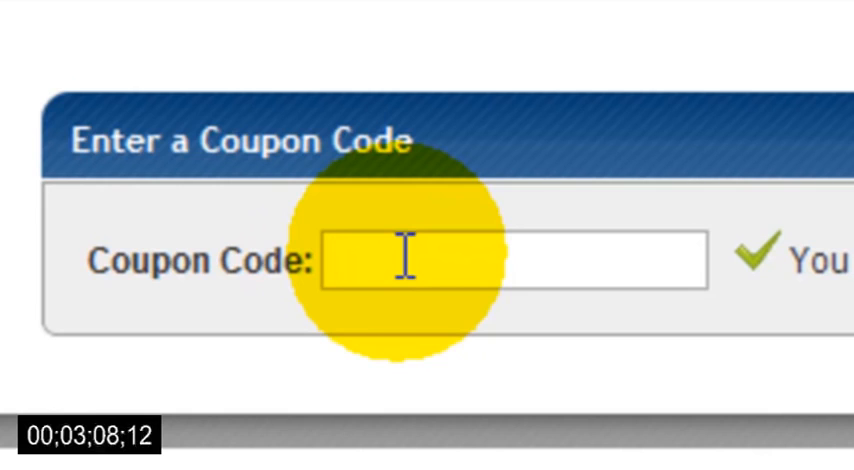
text(DIRTCHEAPHOST)
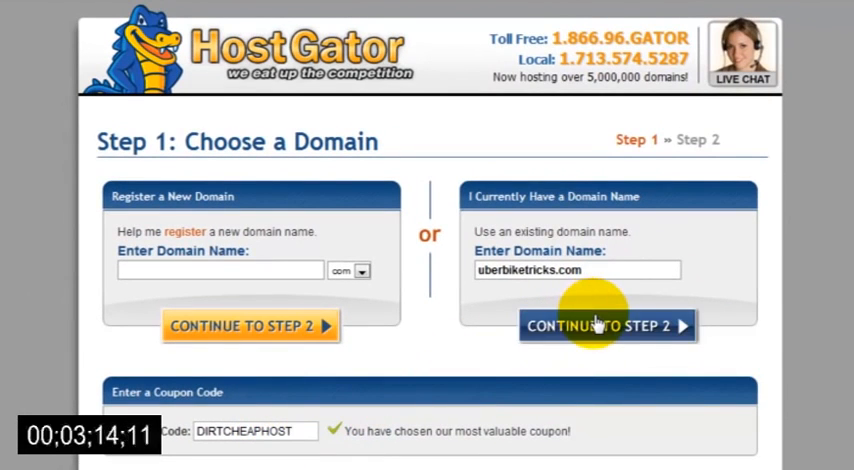
click(607, 326)
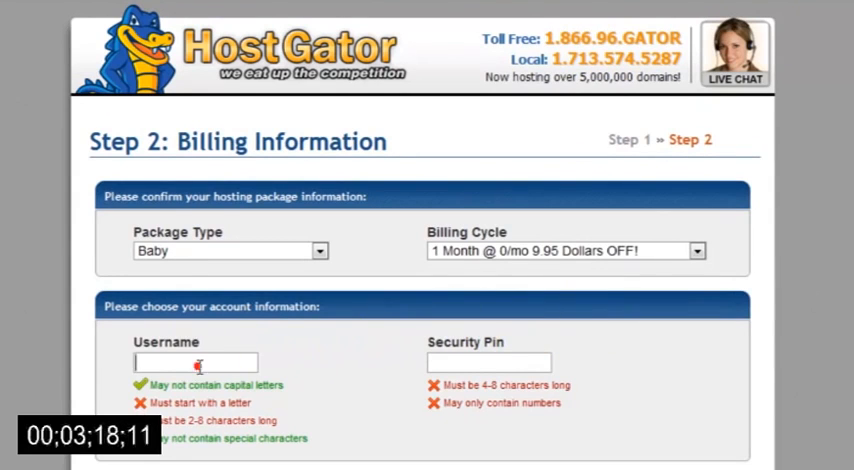
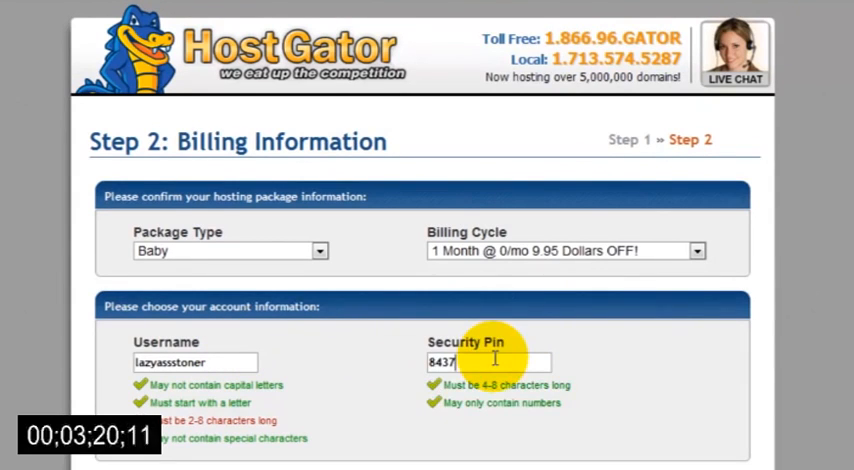
scroll(down, 3)
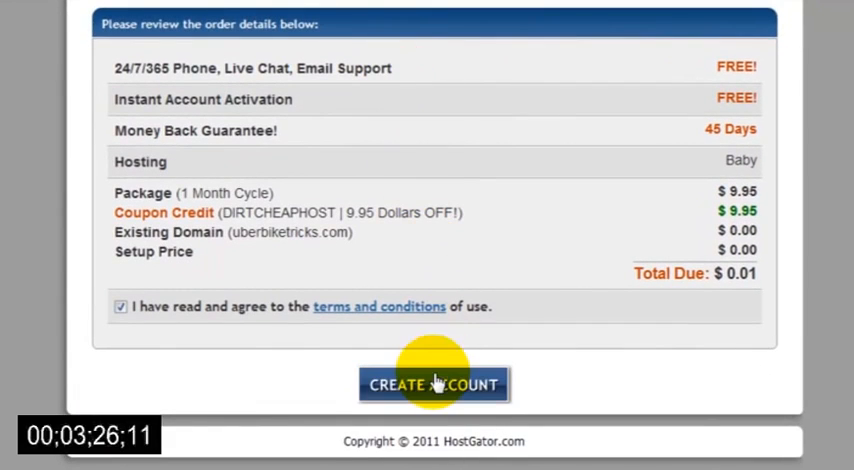
click(433, 384)
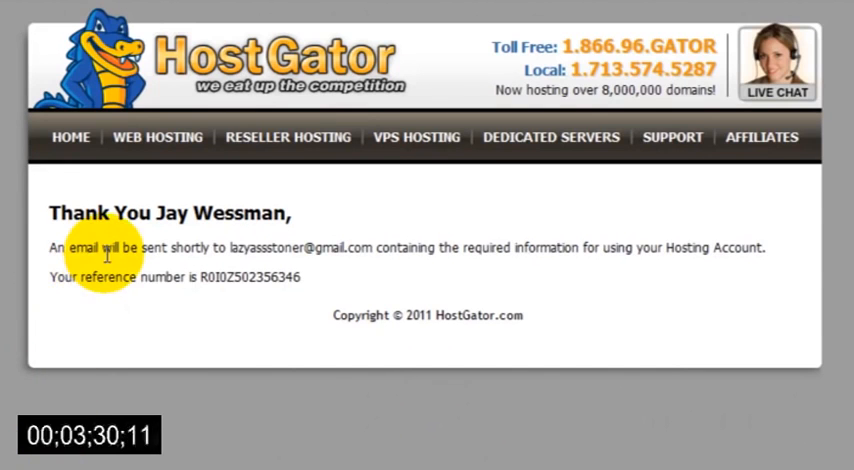
mouse_move(745, 245)
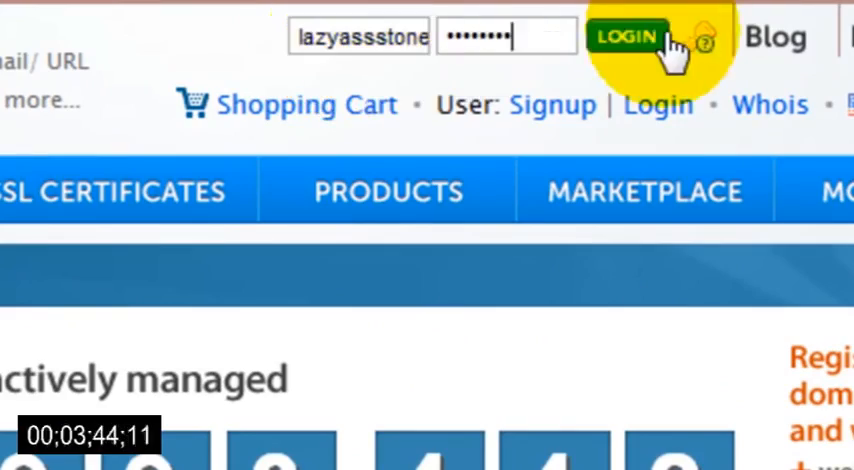
Log in to Namecheap and open uberbiketricks.com from Manage Domains.
click(626, 36)
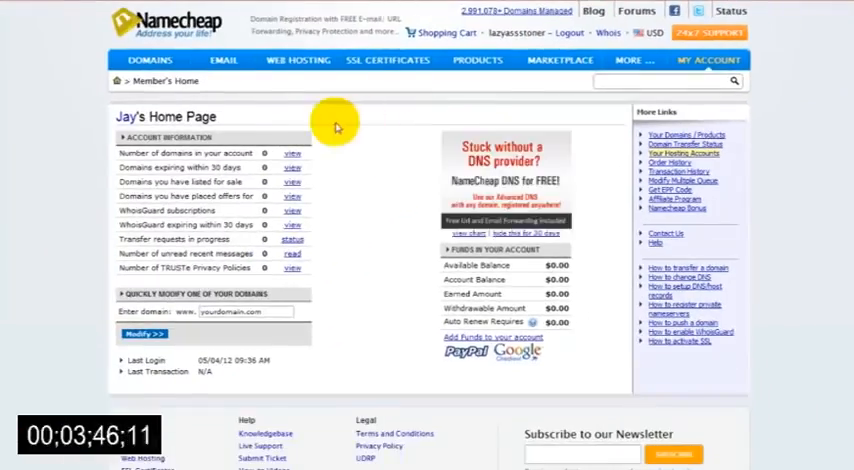
click(152, 60)
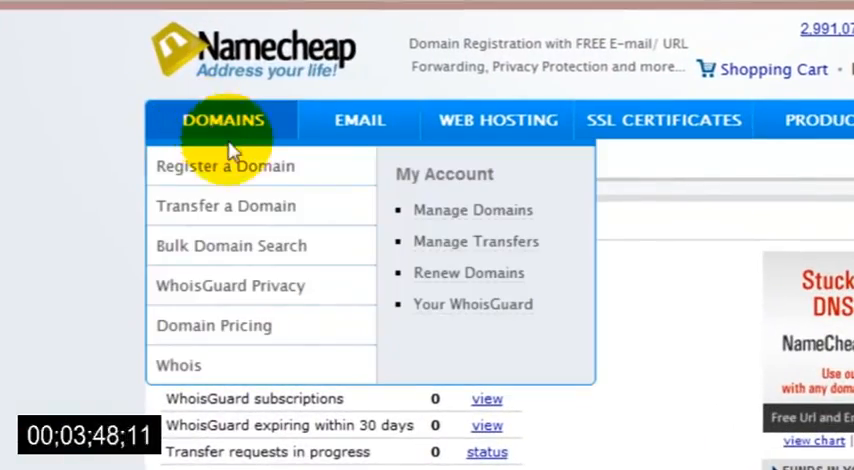
mouse_move(458, 210)
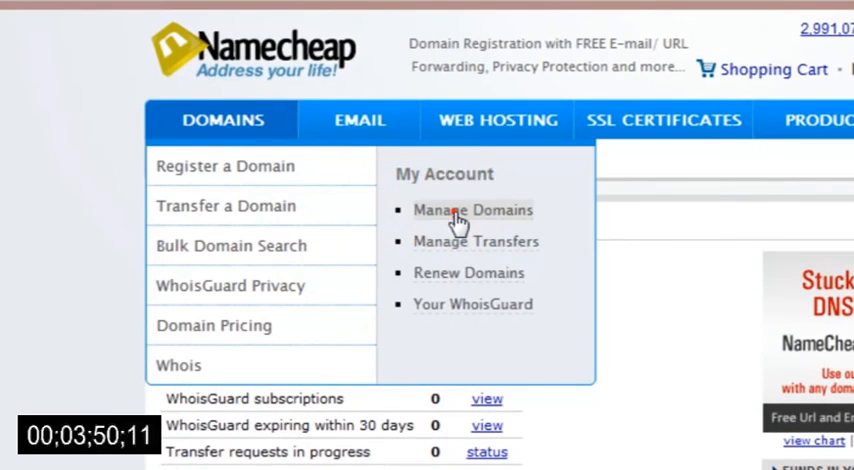
click(472, 209)
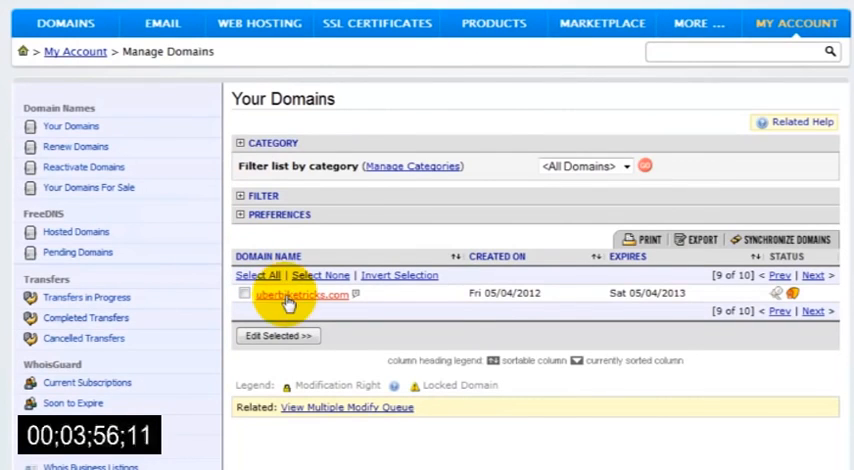
click(303, 294)
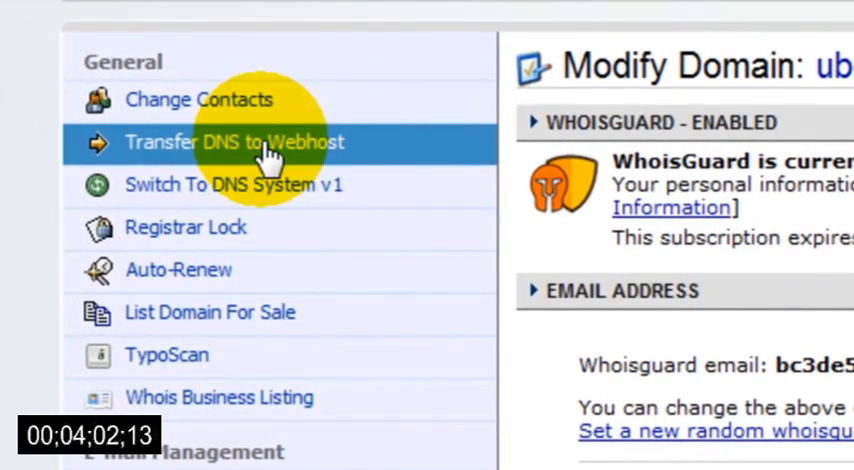
Choose Transfer DNS to Webhost to reveal the custom DNS server fields.
click(235, 142)
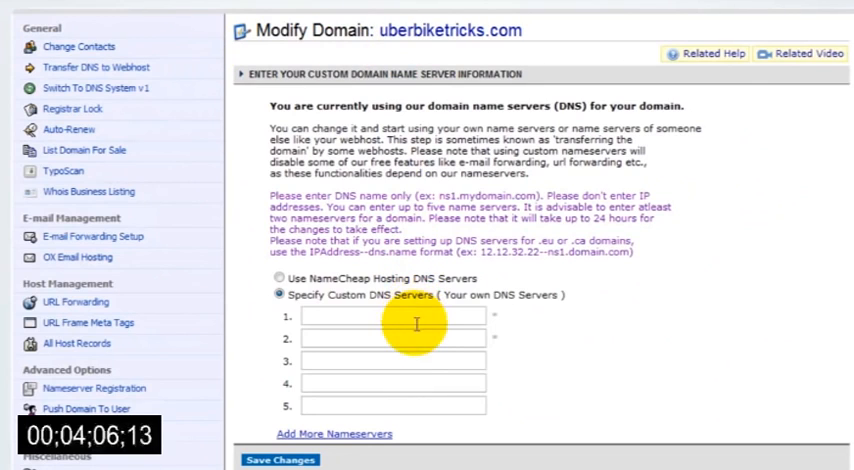
mouse_move(419, 361)
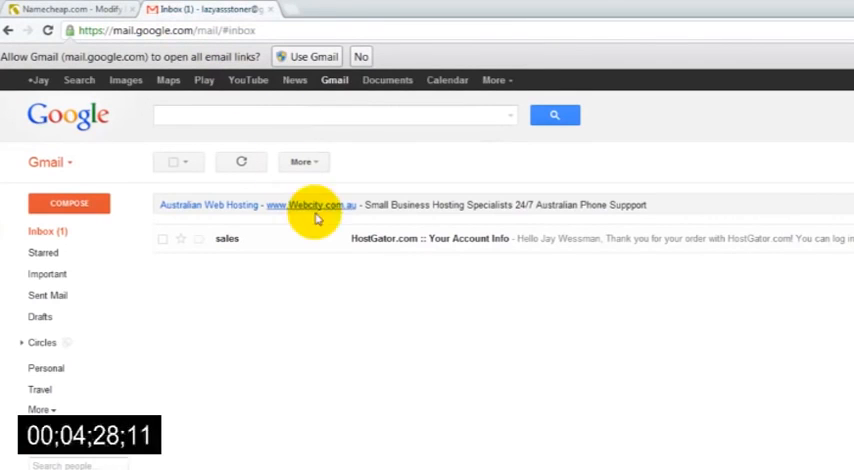
mouse_move(567, 243)
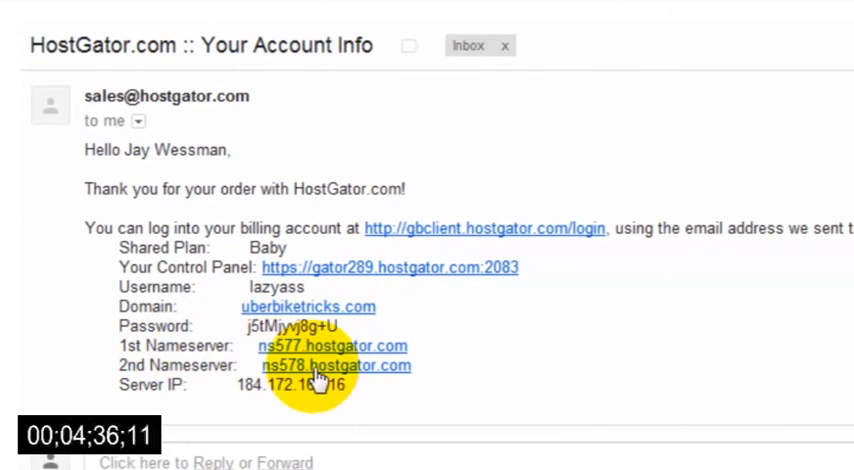
mouse_move(250, 357)
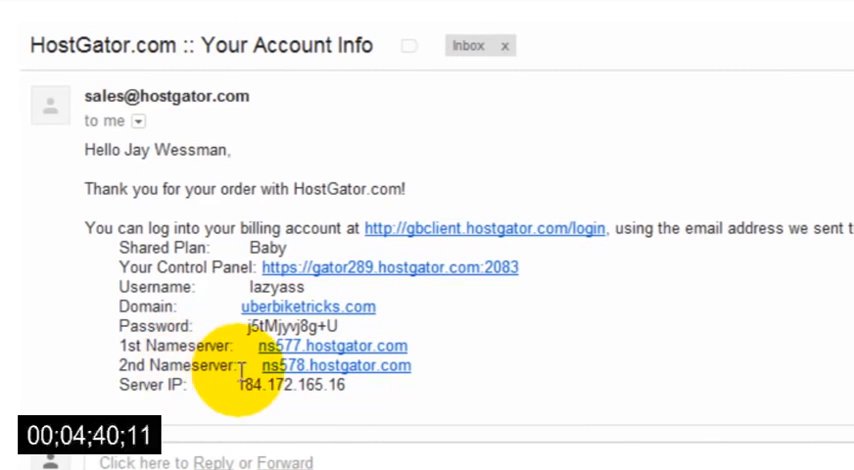
mouse_move(368, 375)
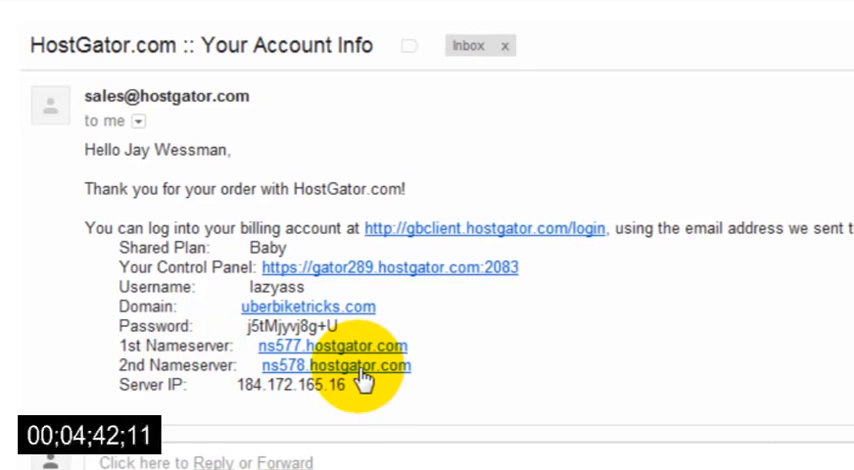
mouse_move(365, 345)
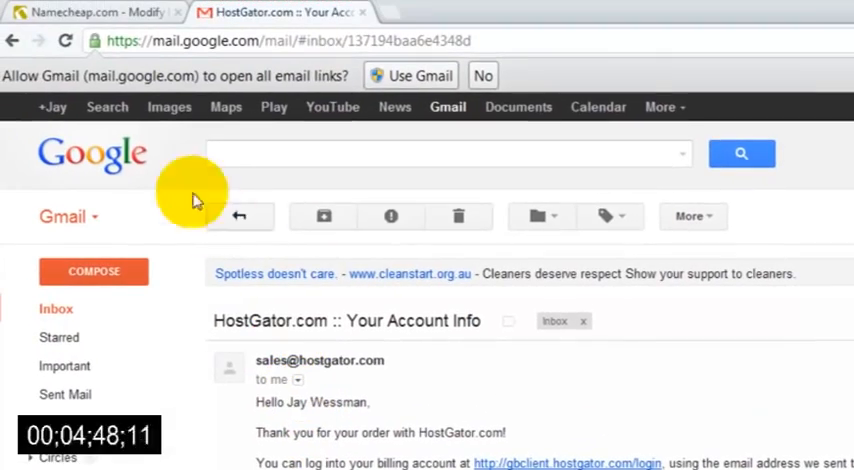
Enter ns578.hostgator.com as the second nameserver and save the changes.
click(95, 12)
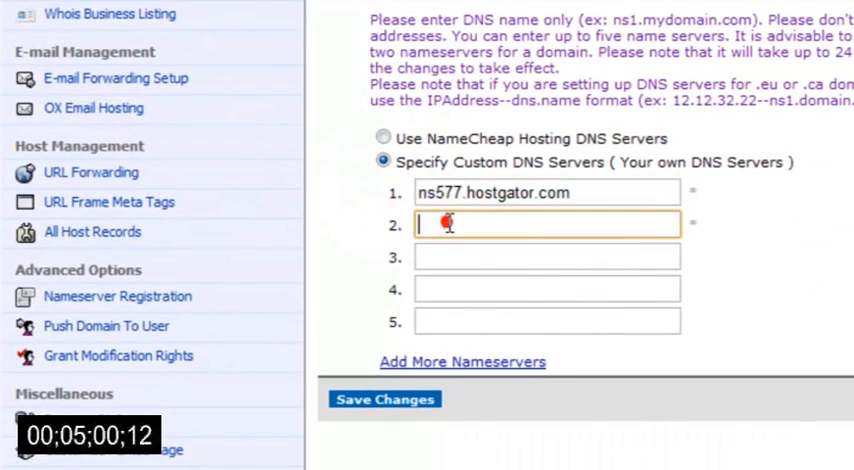
text(ns578.hostgator.com)
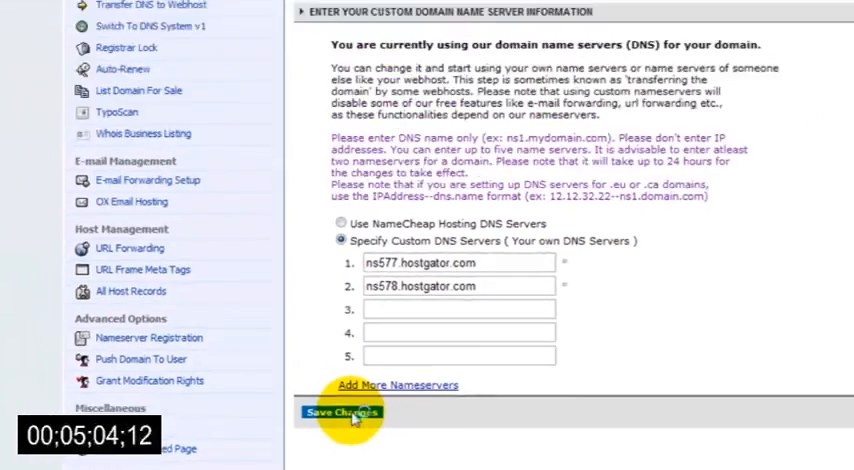
click(342, 412)
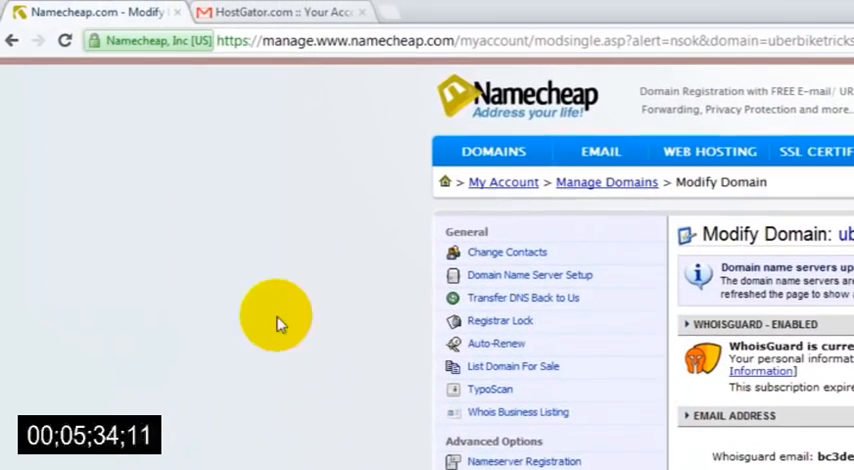
click(280, 12)
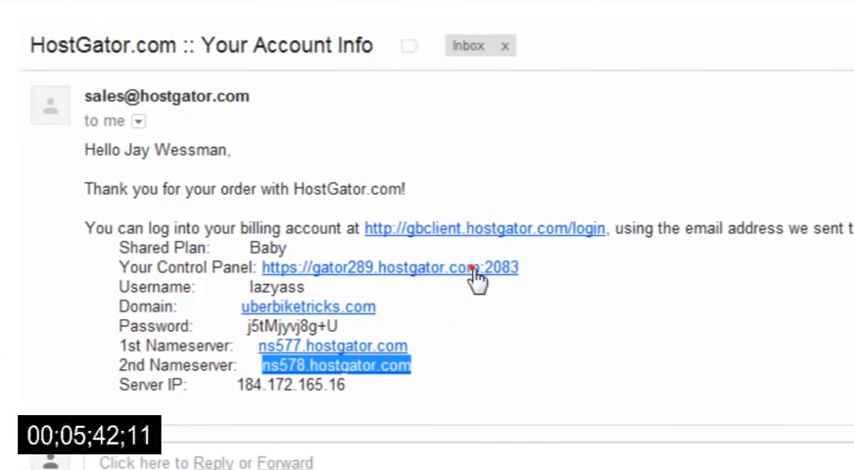
Follow the email's Your Control Panel link to the HostGator cPanel login.
click(386, 267)
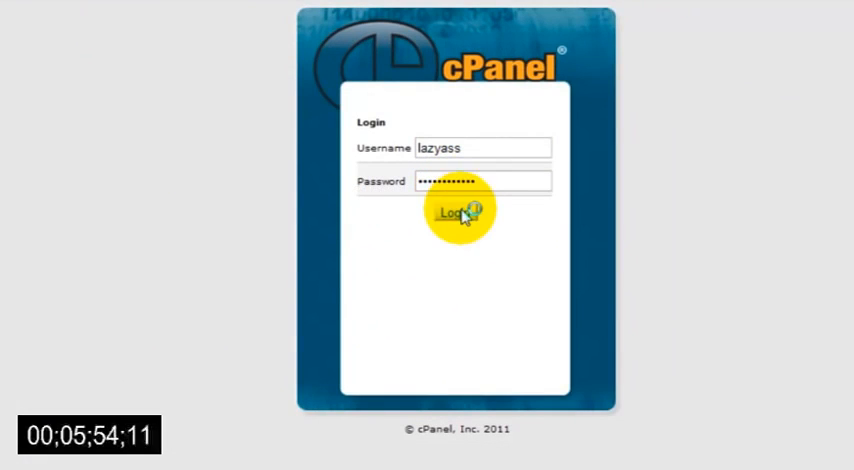
Log into HostGator cPanel and open Fantastico De Luxe from Software/Services.
click(456, 213)
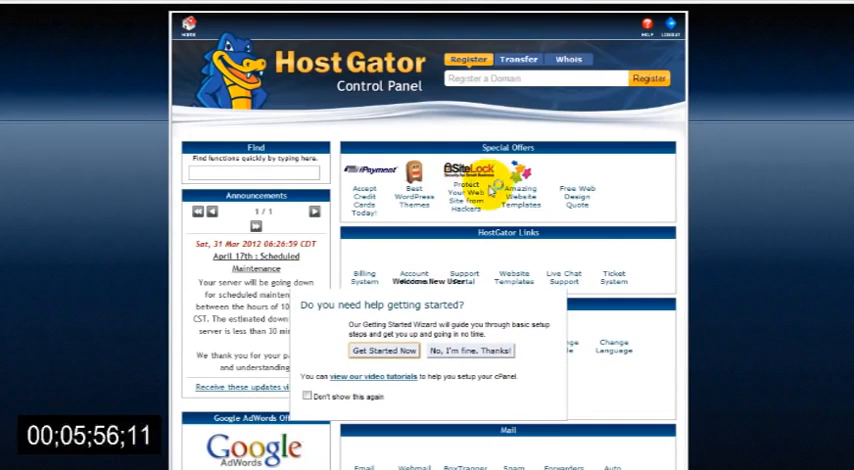
scroll(down, 3)
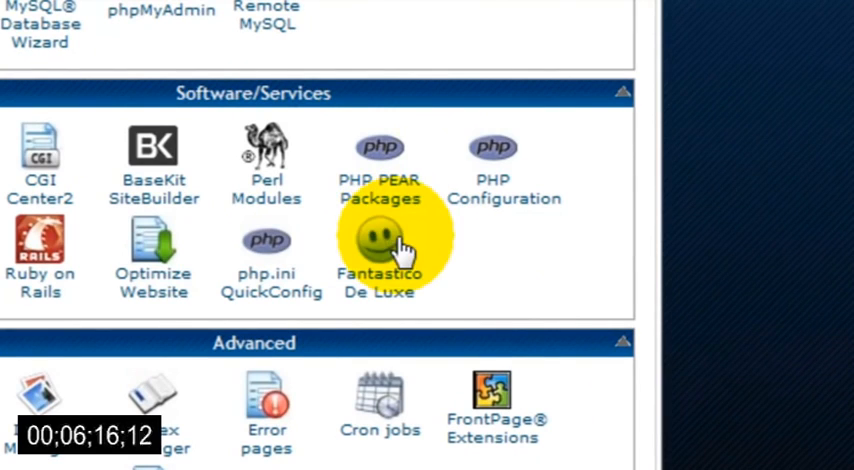
click(380, 240)
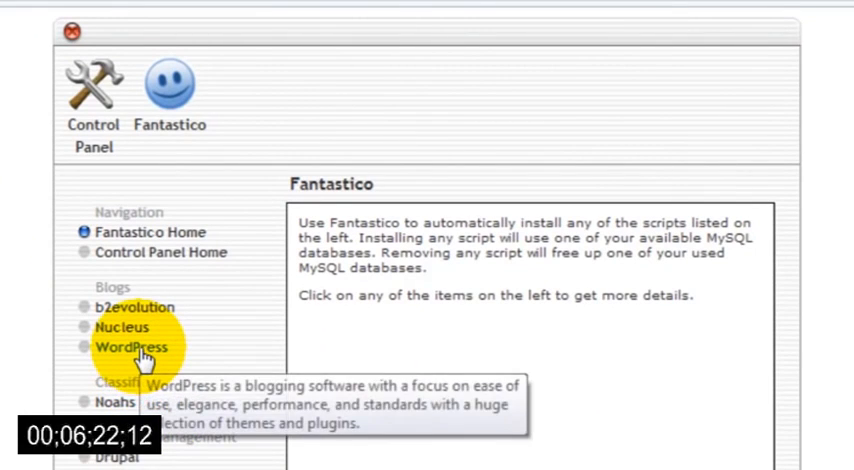
Submit a WordPress install with admin Jay, a password and description '1 Place to Find Awesome B…'.
click(123, 347)
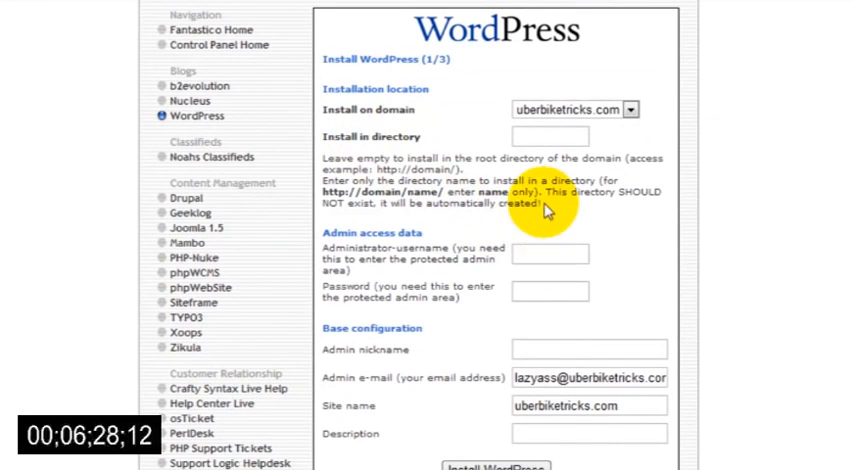
mouse_move(560, 165)
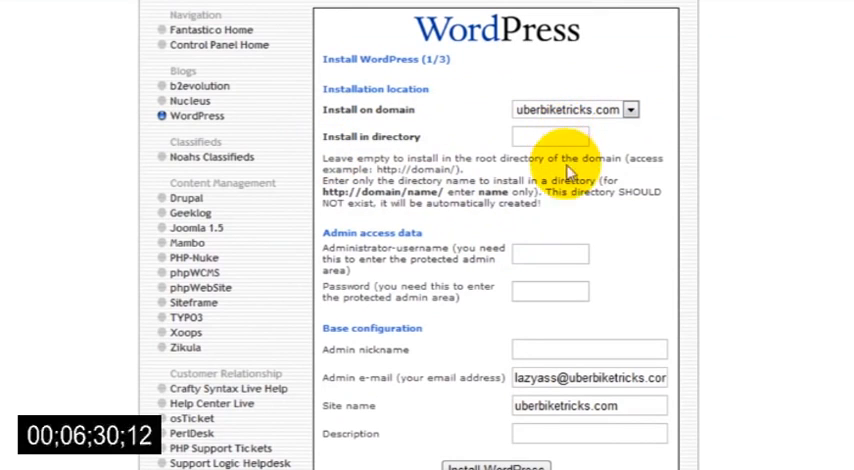
click(550, 256)
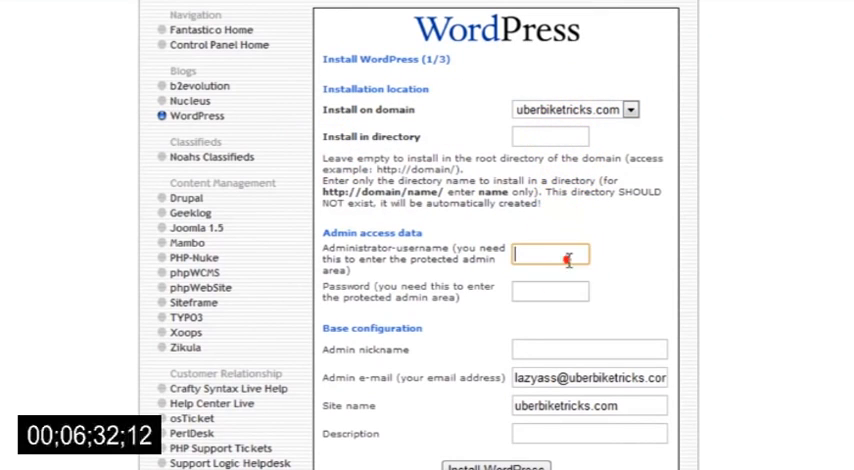
text(Jay)
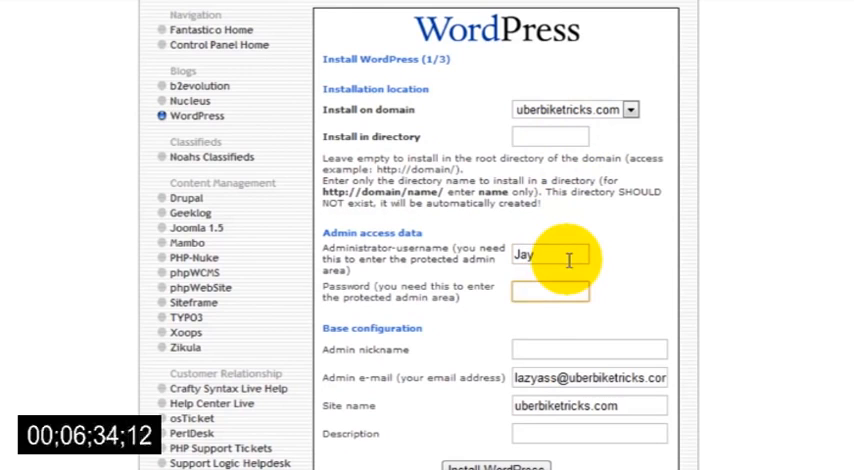
text(password)
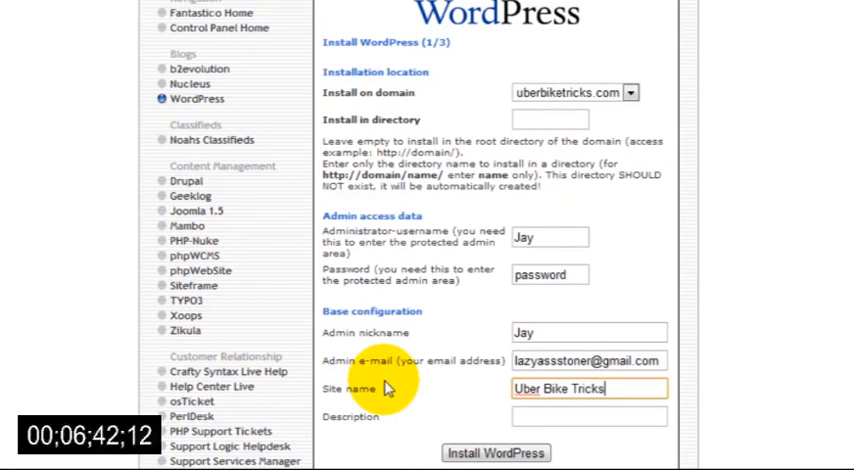
text(1 Place to Find Awesome B)
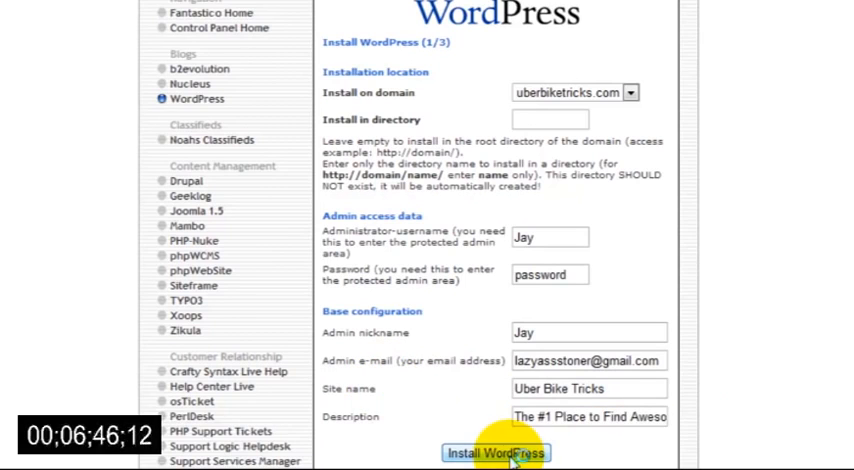
click(496, 452)
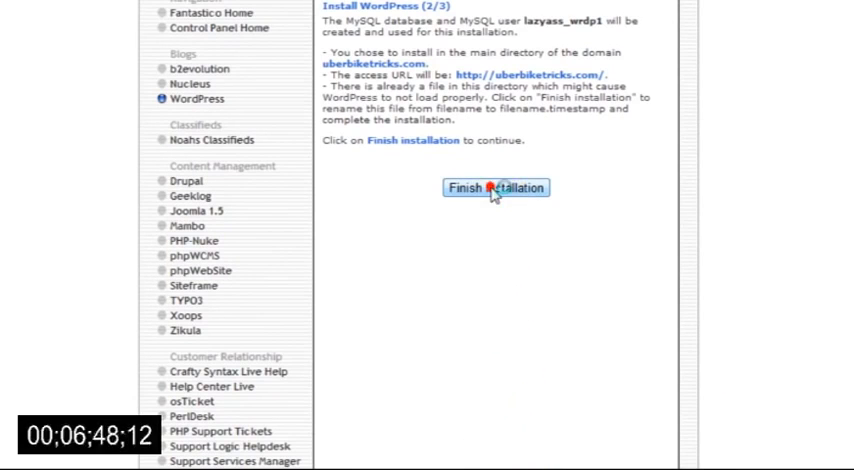
Finish the WordPress install and open the uberbiketricks.com wp-admin login.
click(496, 188)
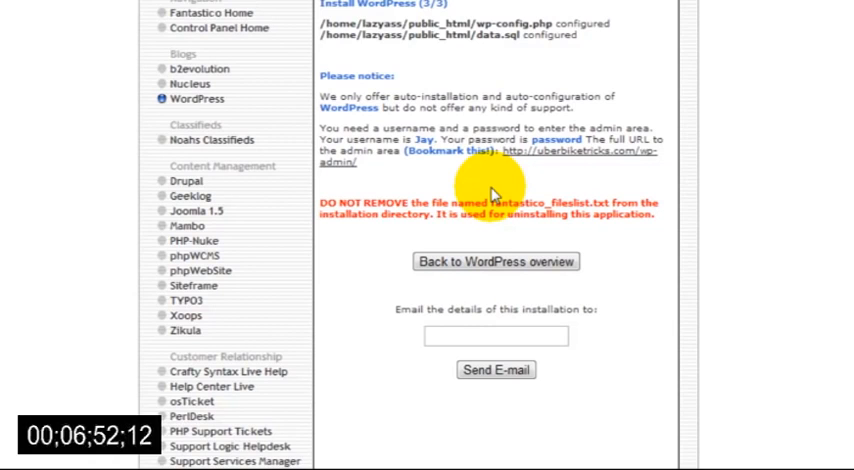
mouse_move(451, 175)
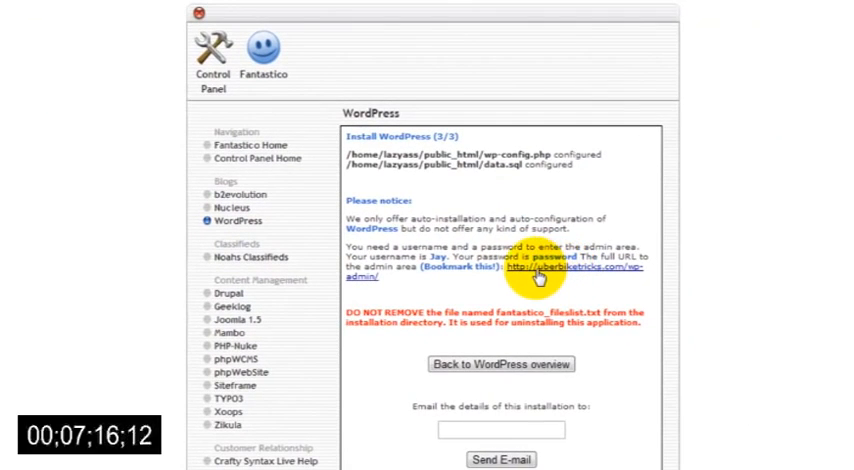
mouse_move(600, 275)
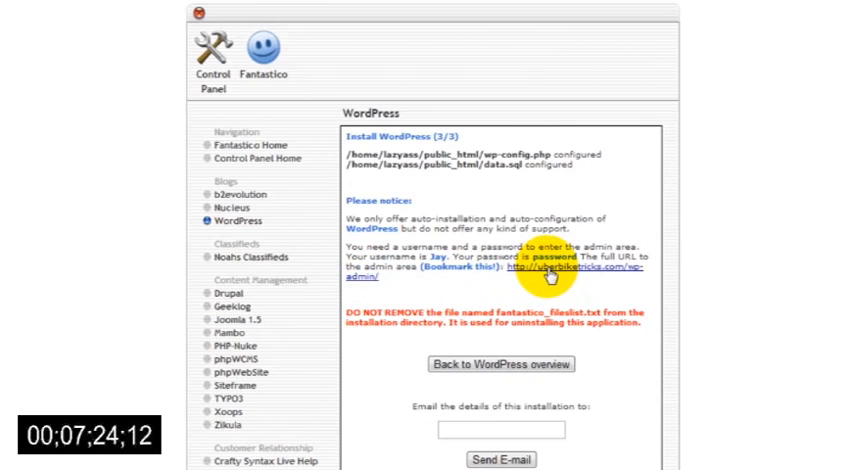
click(550, 272)
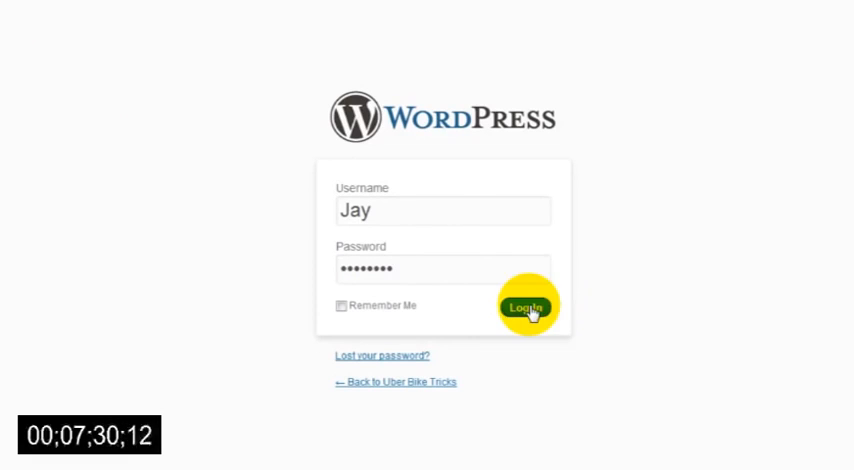
Log into the Uber Bike Tricks dashboard and go to Appearance > Themes.
click(525, 304)
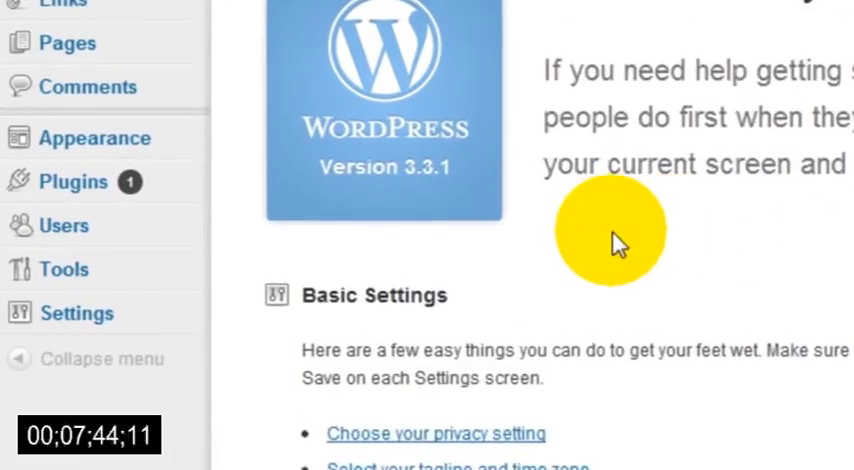
click(95, 137)
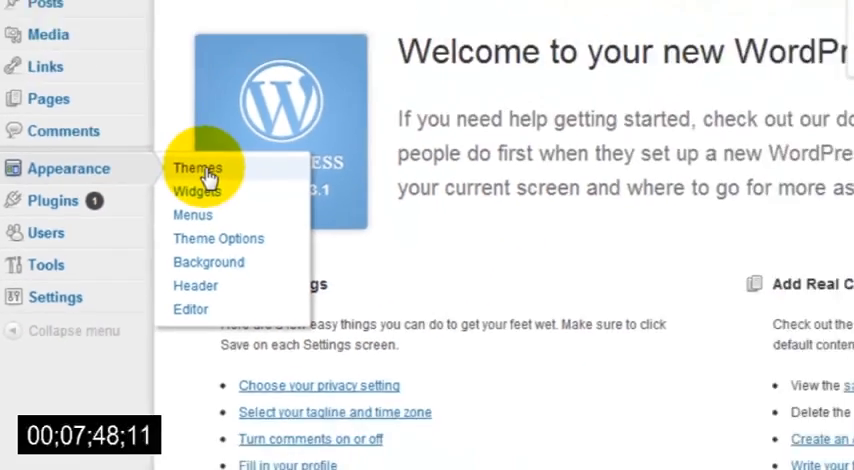
click(197, 168)
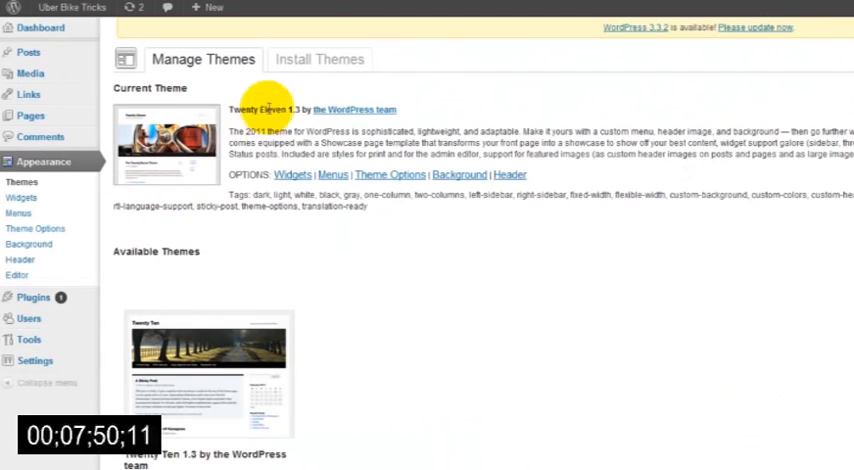
Search for new themes filtered by the Green colour and browse to Frantic.
click(320, 59)
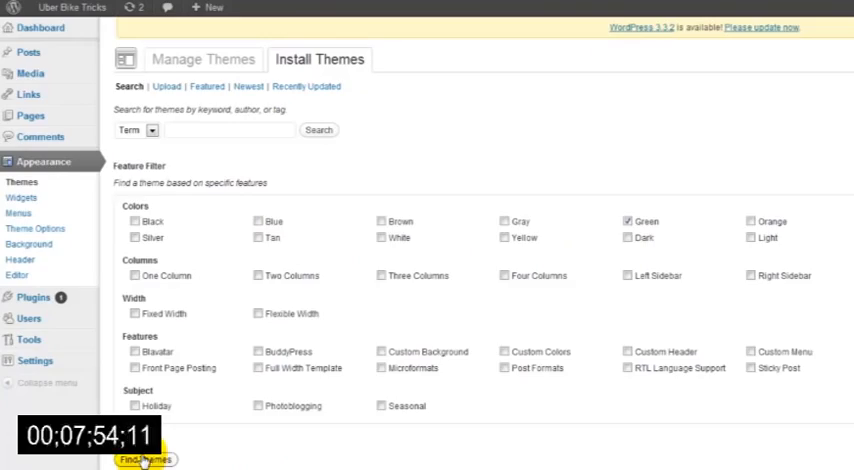
click(145, 459)
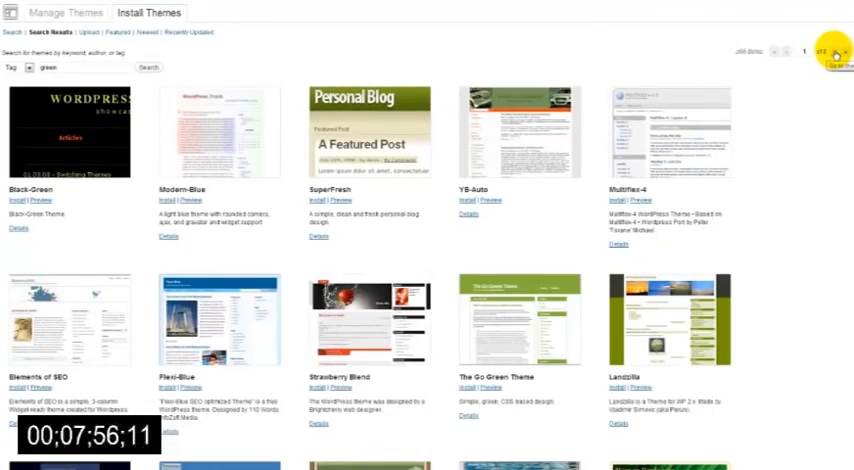
scroll(down, 3)
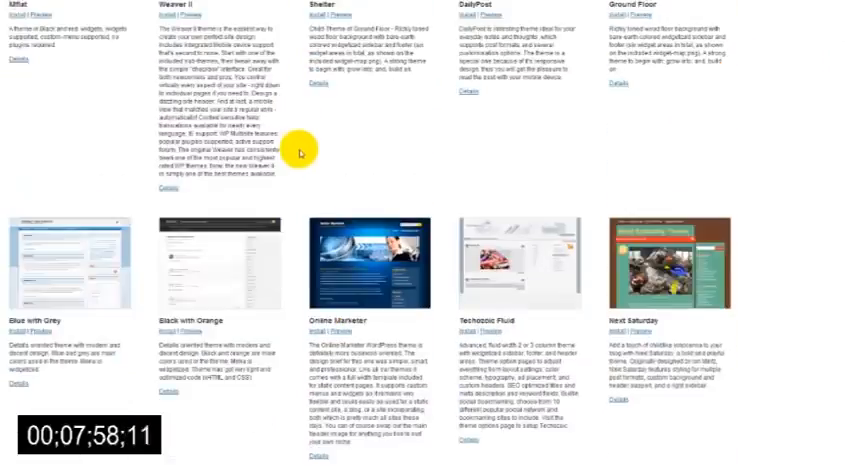
scroll(down, 3)
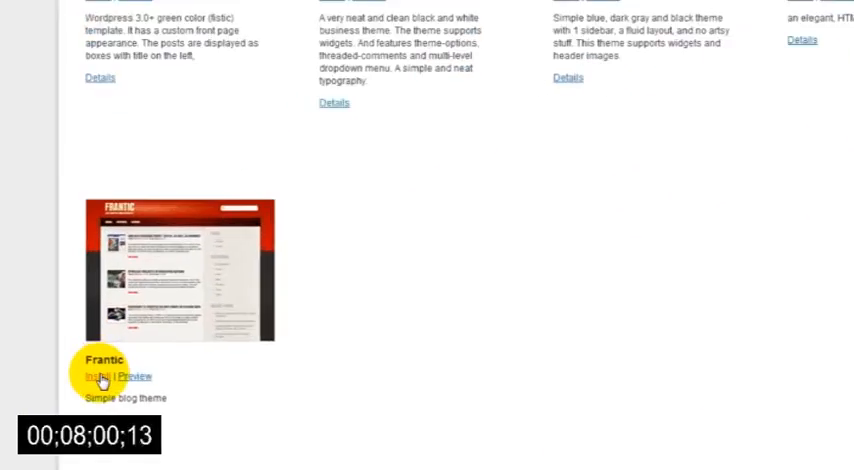
Install the Frantic theme and activate it as the current theme.
click(97, 377)
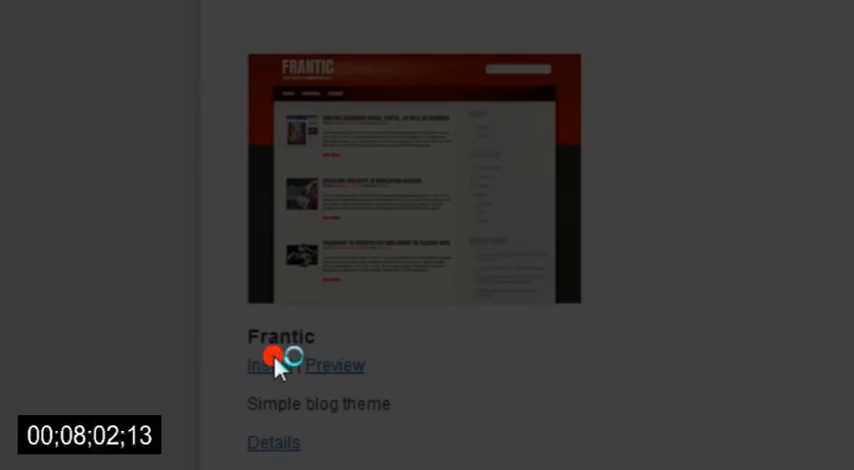
click(268, 365)
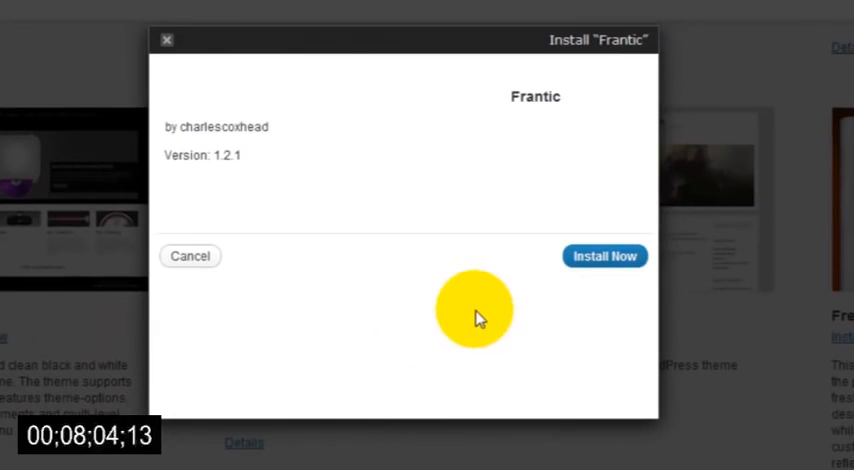
click(604, 255)
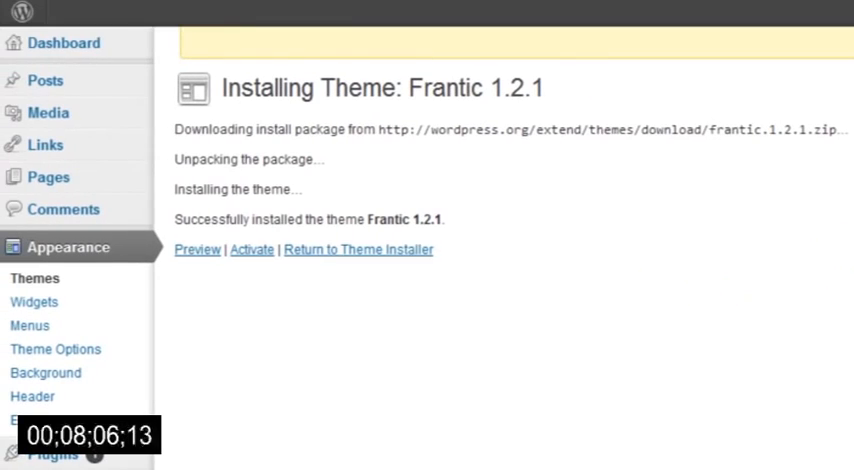
click(251, 249)
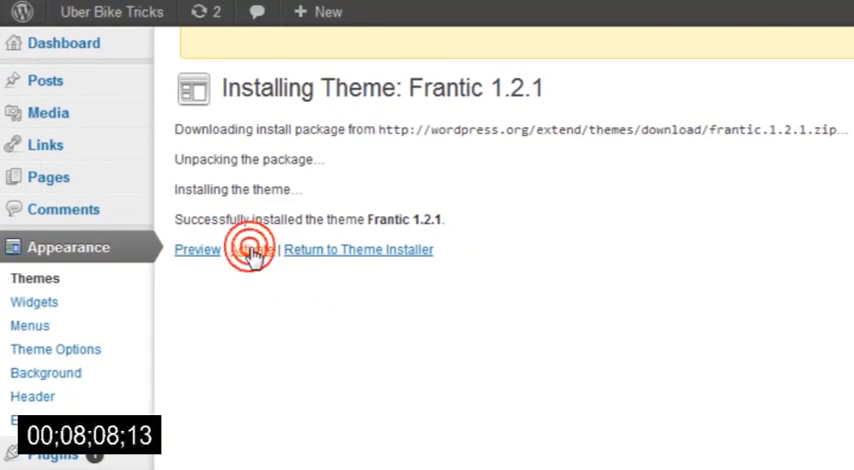
click(251, 250)
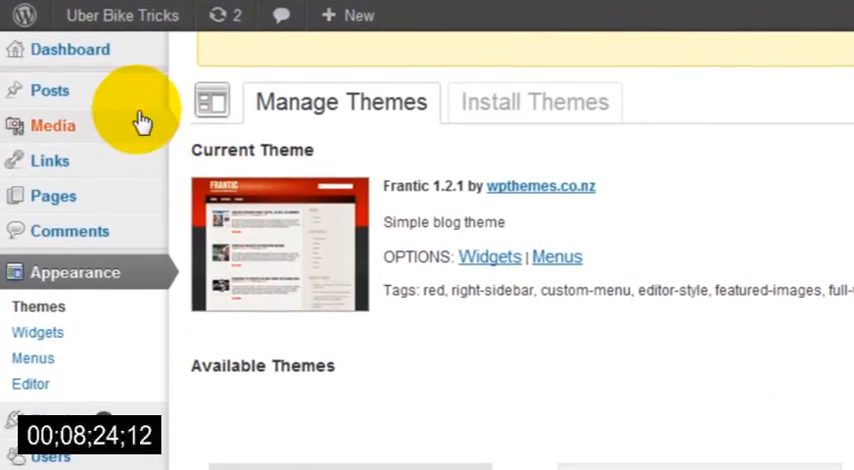
mouse_move(50, 91)
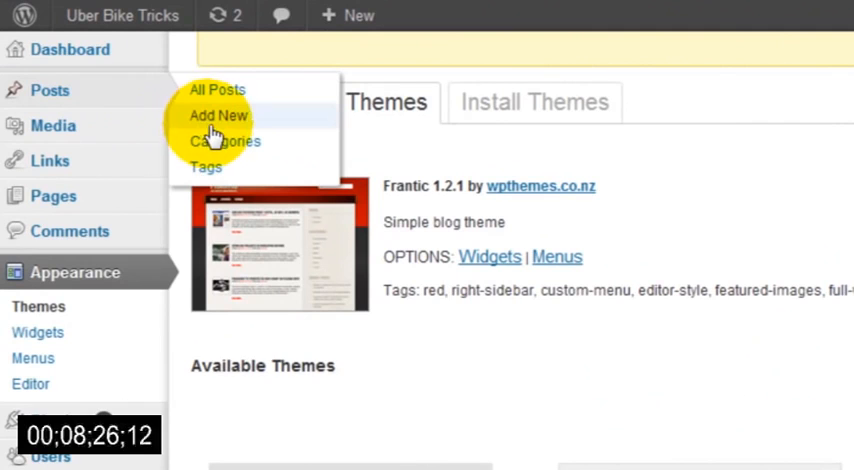
Publish '10 Super Awesome BMX Bike Tricks' with intro 'So you're looking for some awesome BMX Bike Tricks?'.
click(217, 115)
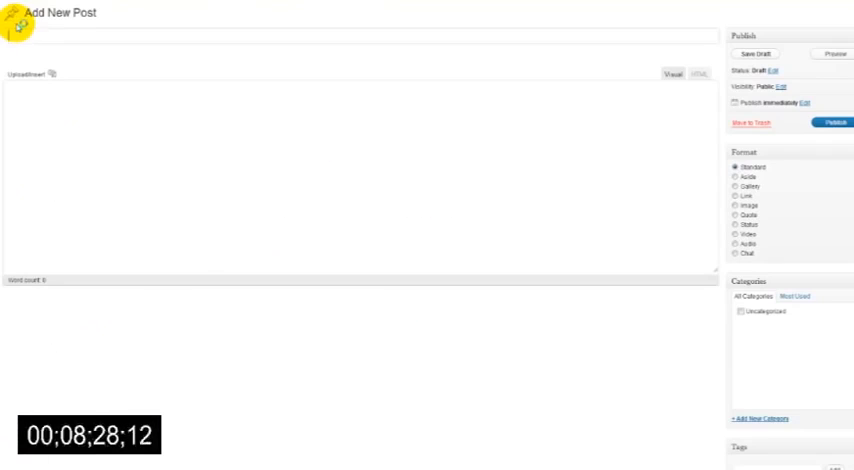
text(10 Super Awesome BMX Bike Tricks)
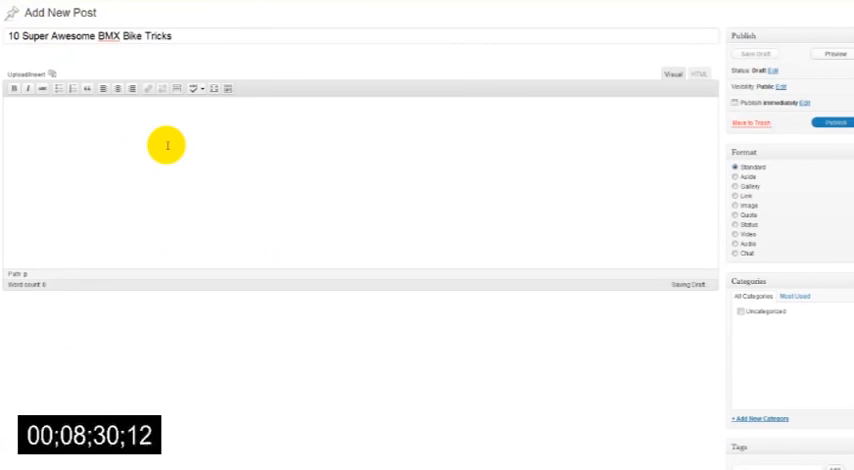
text(So you're looking for some awesome BMX Bike Tricks?)
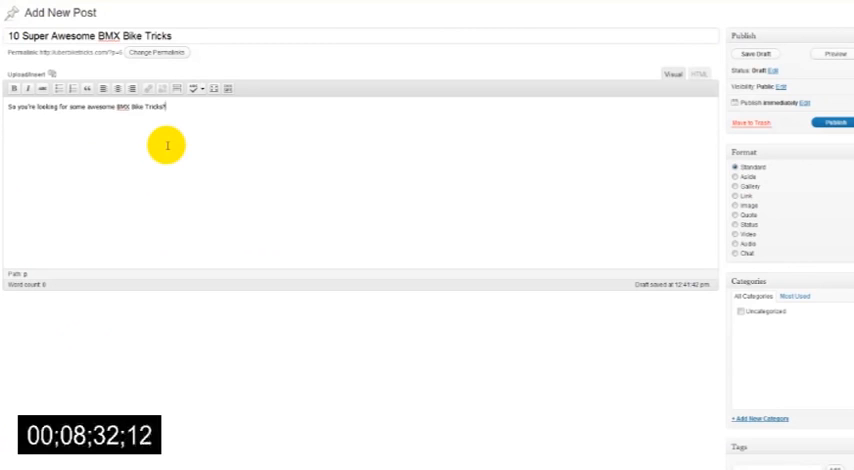
text(Well here they are!)
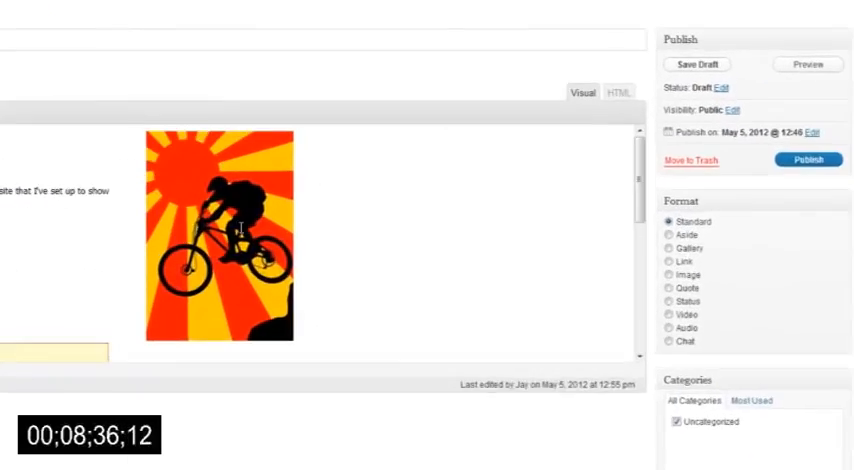
click(807, 159)
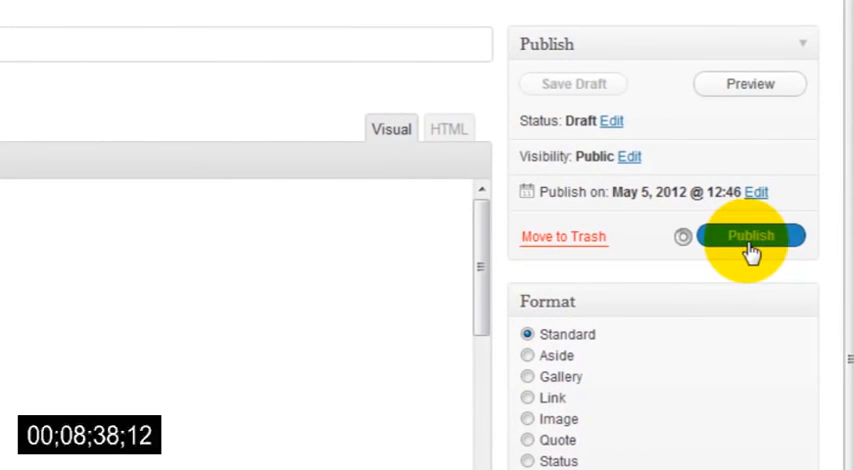
click(751, 235)
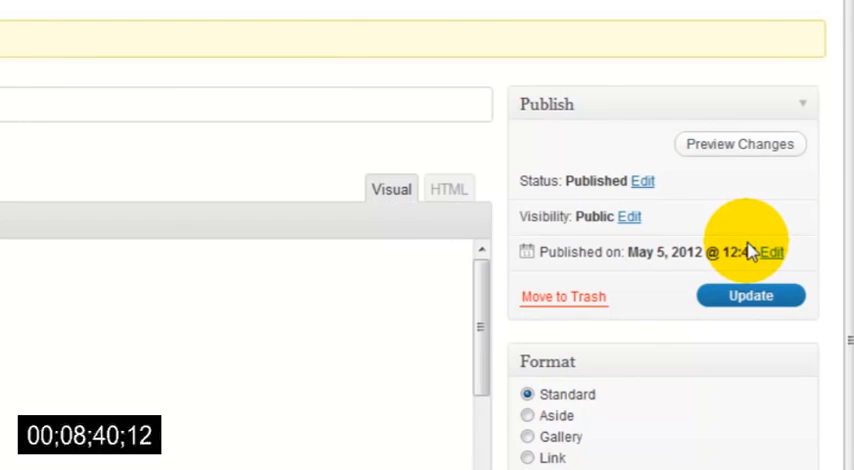
click(749, 295)
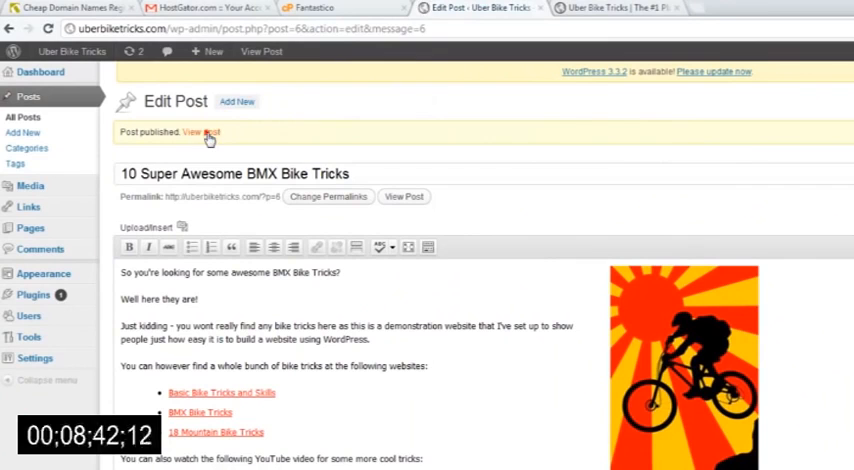
View the published BMX tricks post on the live site and scroll through it.
click(200, 131)
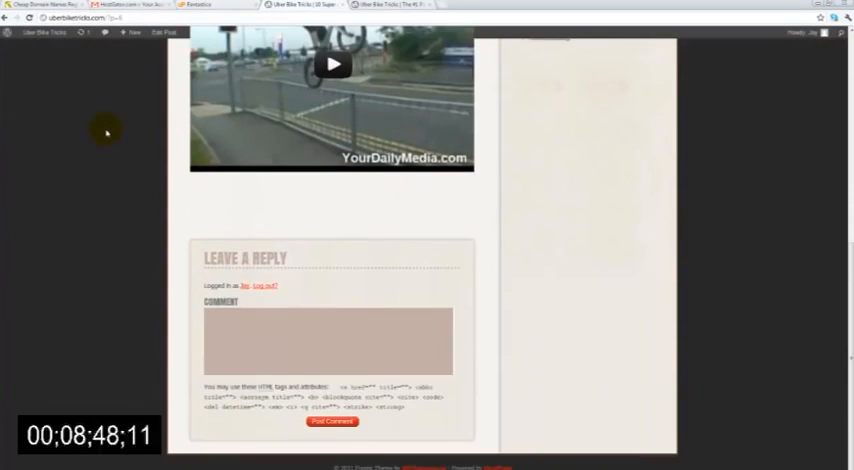
scroll(up, 3)
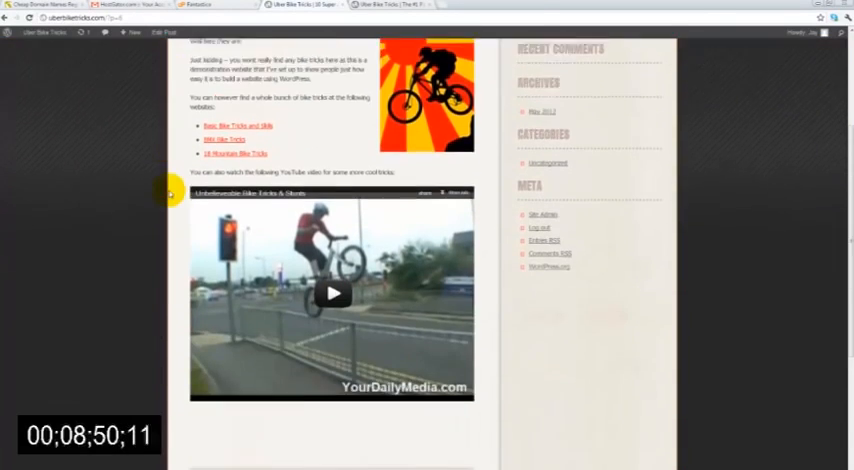
scroll(down, 3)
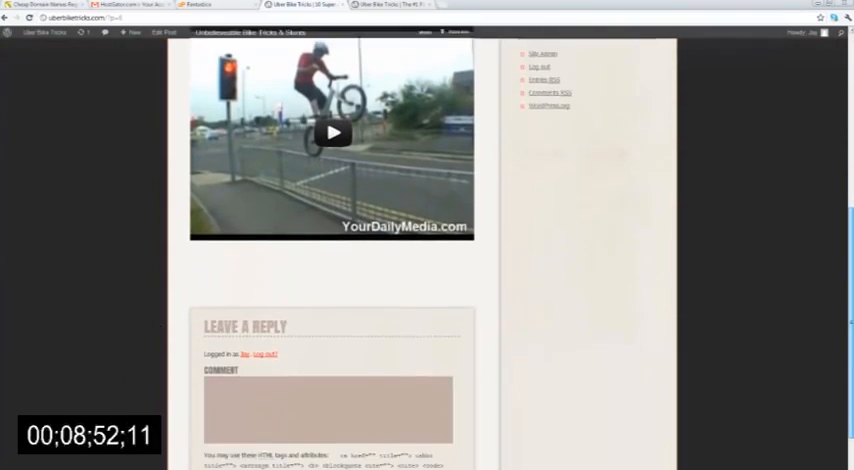